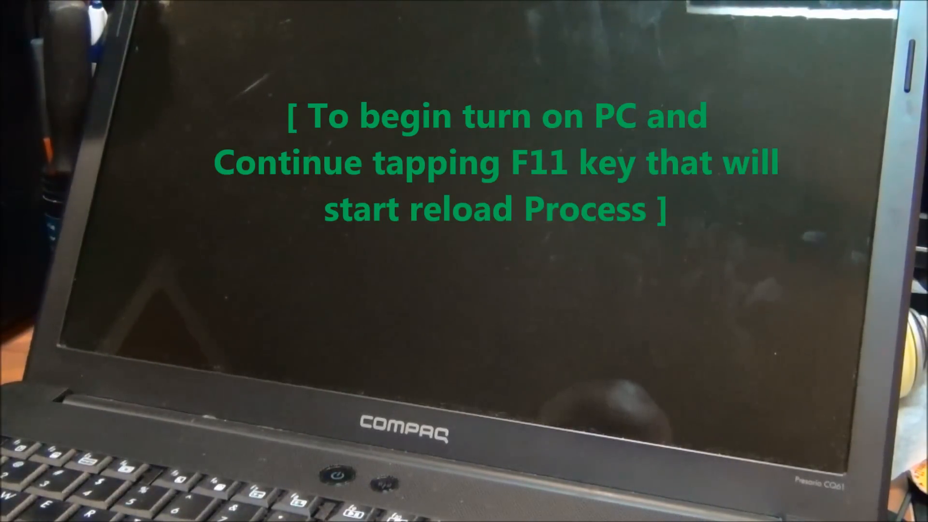
Boot into Recovery Manager with F11 and choose System Recovery under 'I need help immediately'
{"action": "key", "text": "f11"}
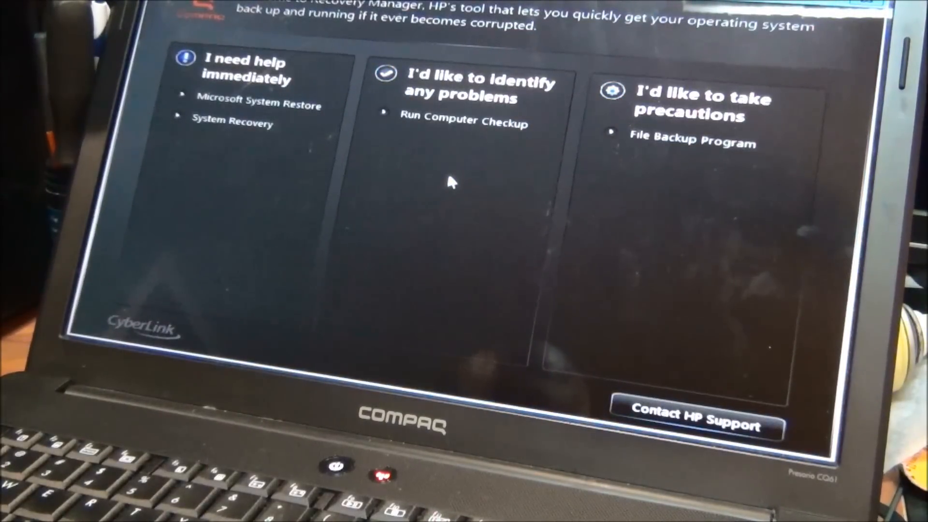
{"action": "left_click", "coordinate": [232, 123]}
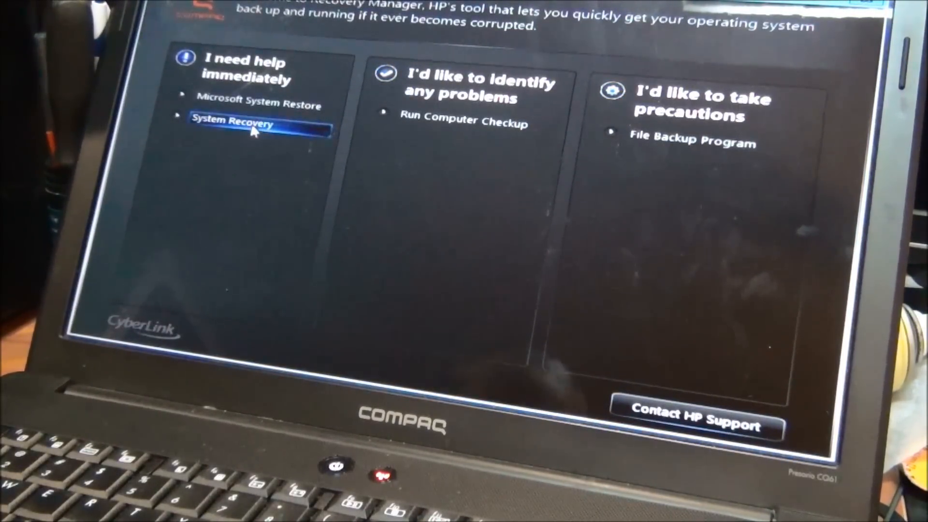
{"action": "left_click", "coordinate": [232, 123]}
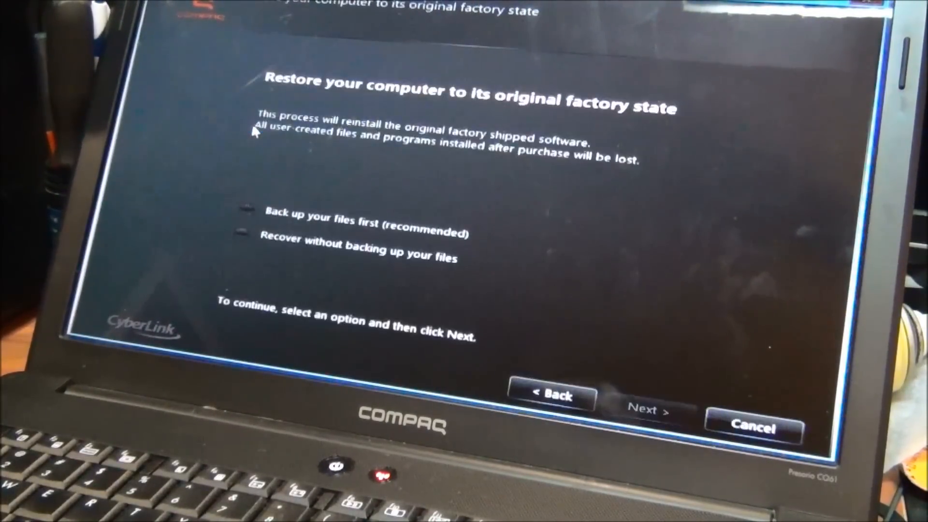
Select the 'Recover without backing up your files' option on the factory-restore page
{"action": "left_click", "coordinate": [246, 211]}
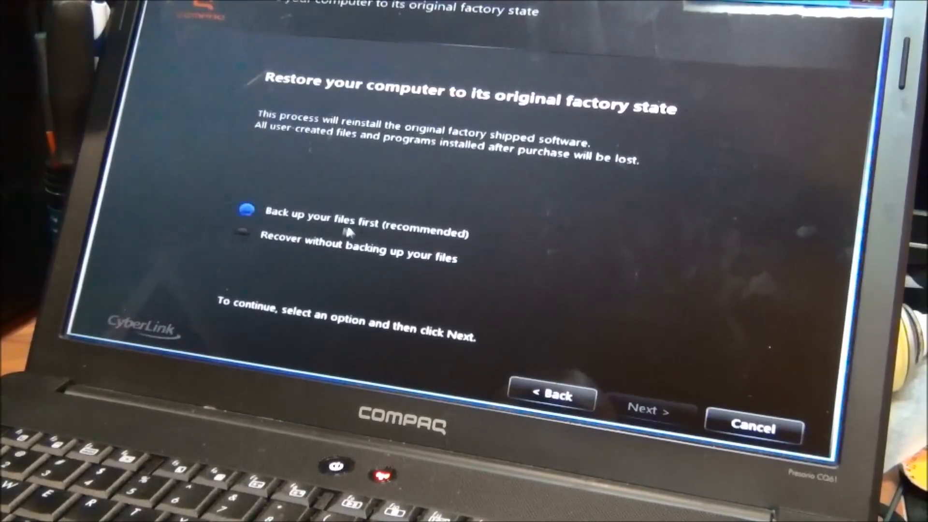
{"action": "left_click", "coordinate": [243, 239]}
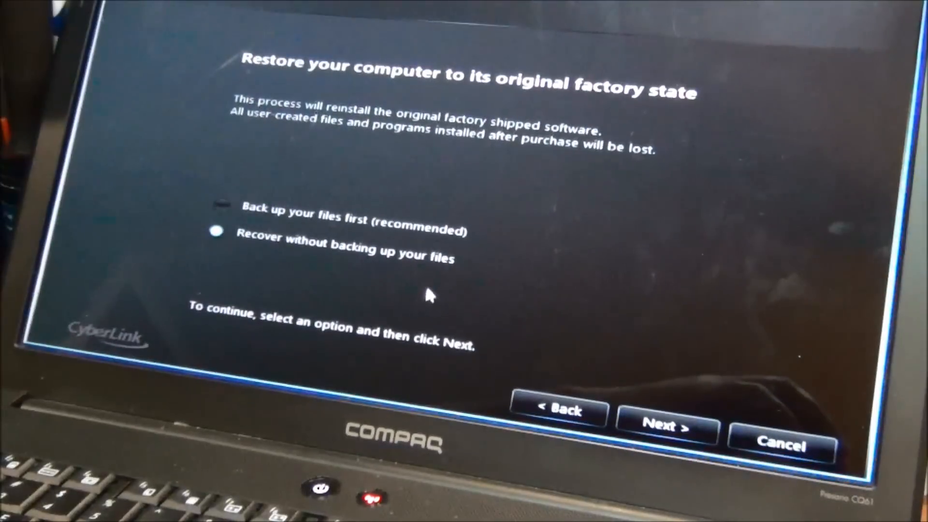
{"action": "mouse_move", "coordinate": [429, 222]}
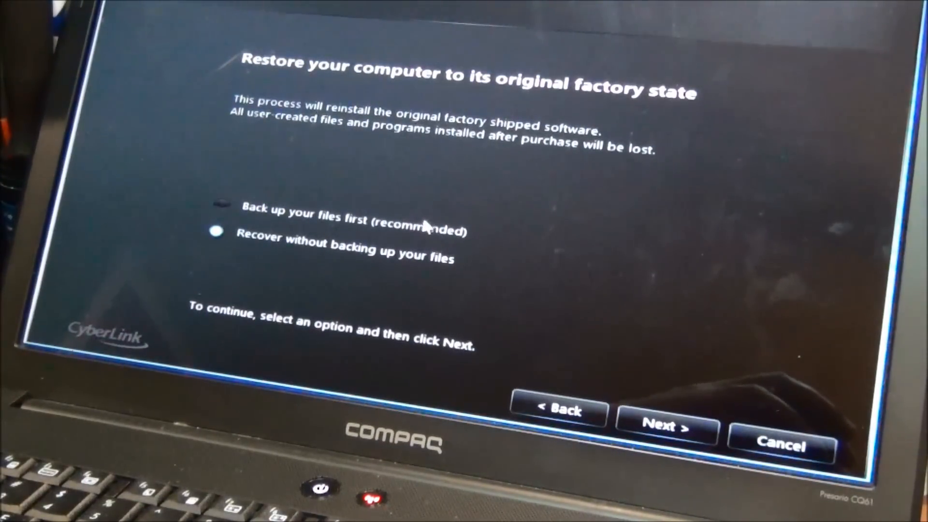
{"action": "left_click", "coordinate": [219, 205]}
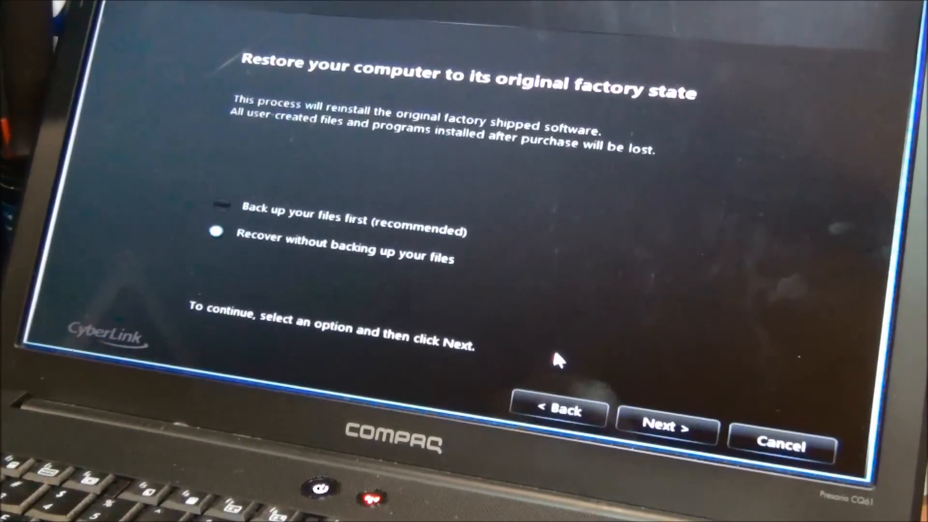
{"action": "mouse_move", "coordinate": [633, 415]}
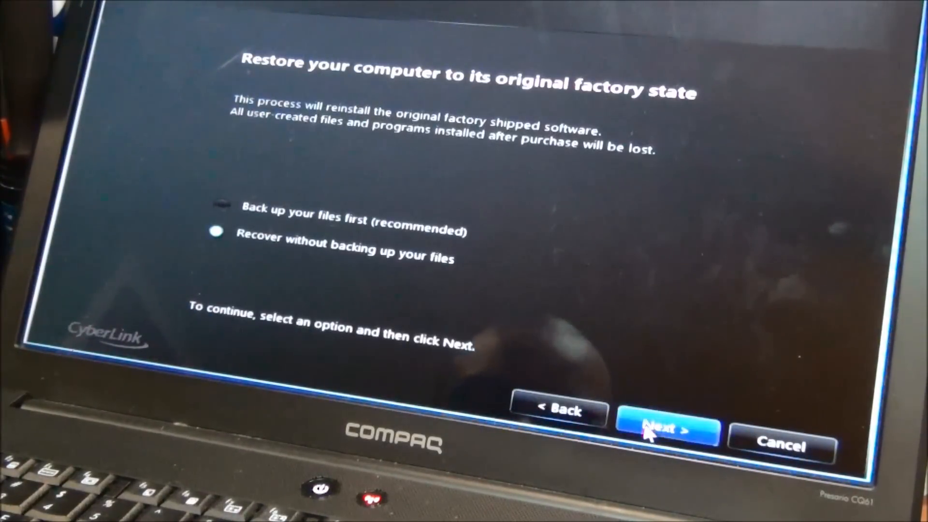
Proceed to the welcome page and acknowledge the warning to disconnect external devices
{"action": "left_click", "coordinate": [665, 427]}
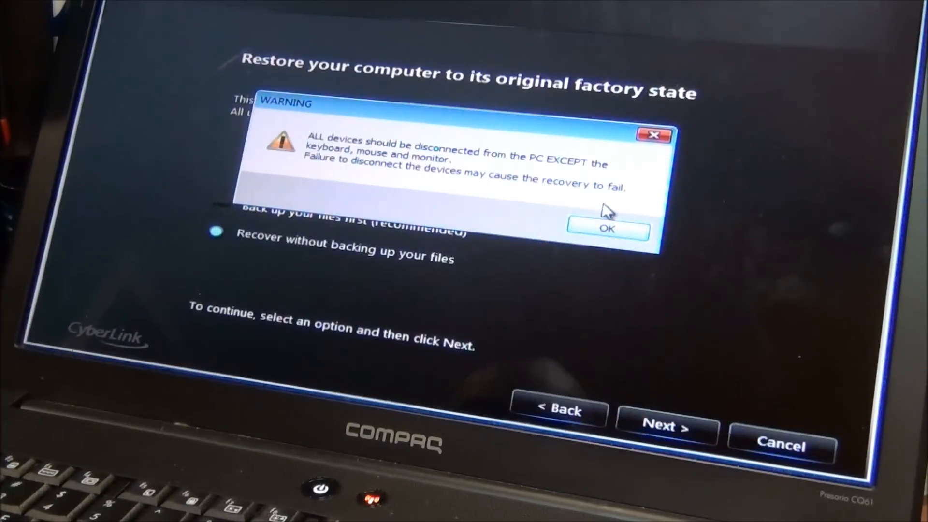
{"action": "mouse_move", "coordinate": [621, 207]}
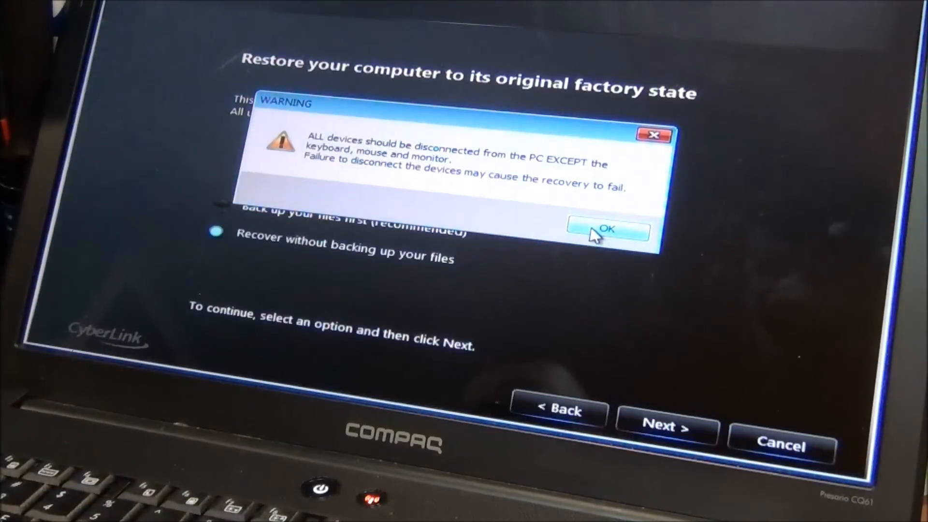
{"action": "left_click", "coordinate": [605, 231]}
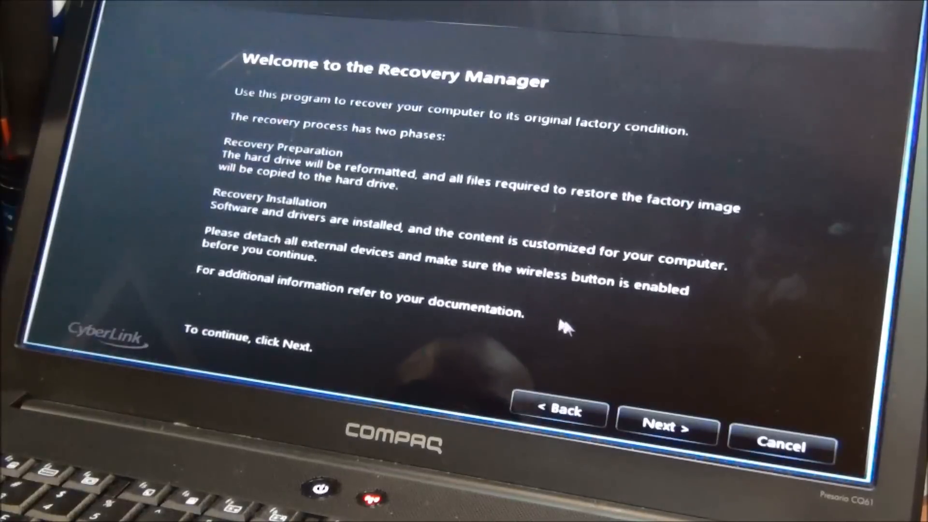
{"action": "mouse_move", "coordinate": [617, 346]}
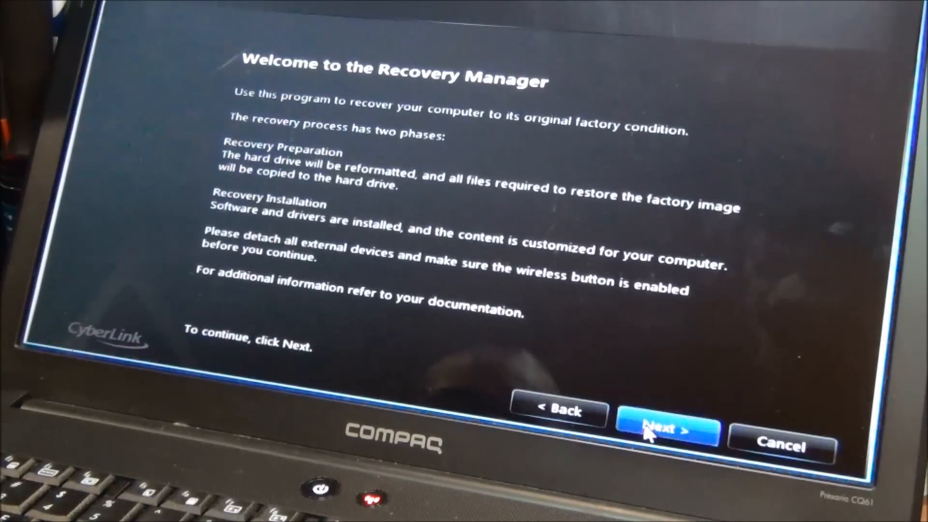
Begin factory image recovery preparation, reformatting the Windows partition and copying restore files
{"action": "left_click", "coordinate": [667, 429]}
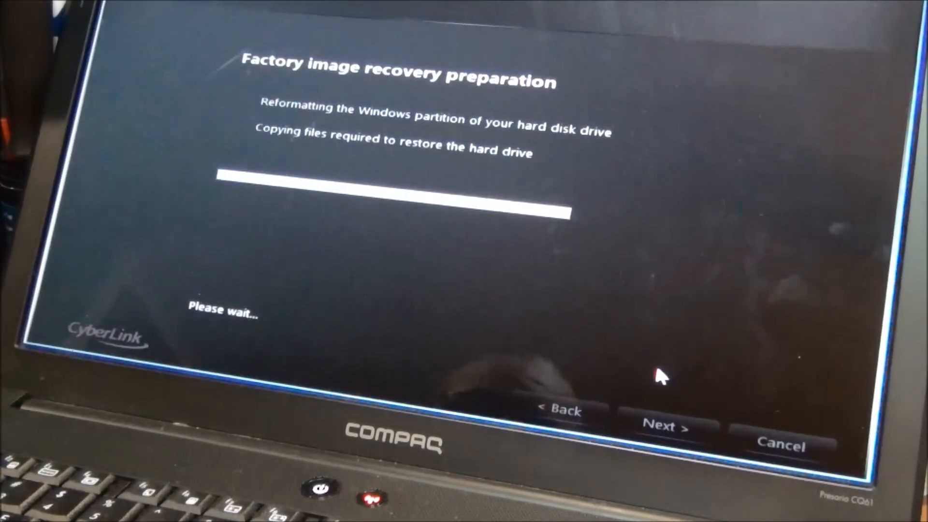